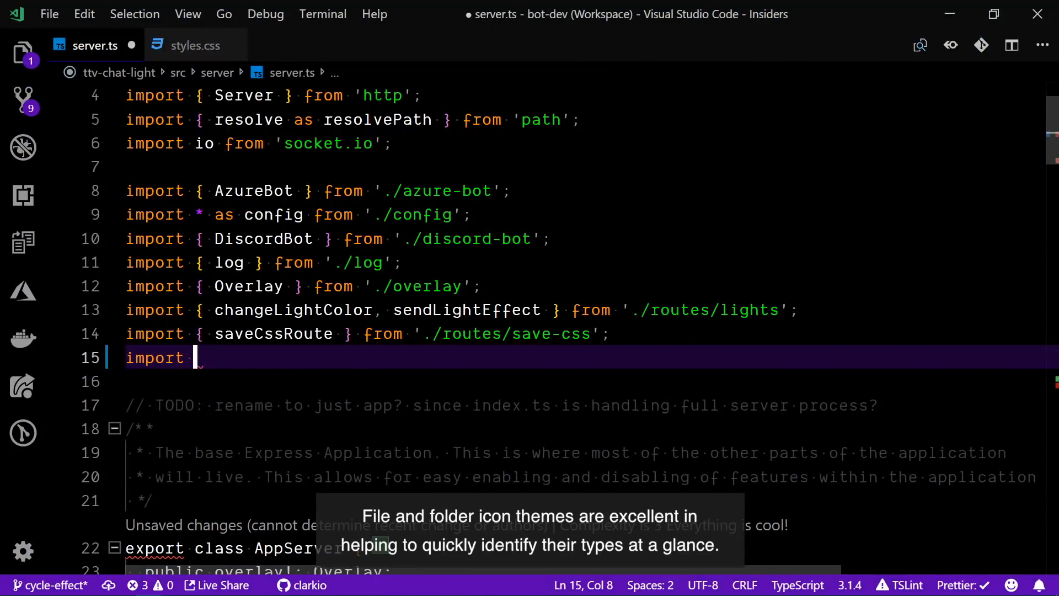
# - Begin an import statement on line 15 of server.ts with '{ scene' to surface import suggestions
pyautogui.write('{ scene')
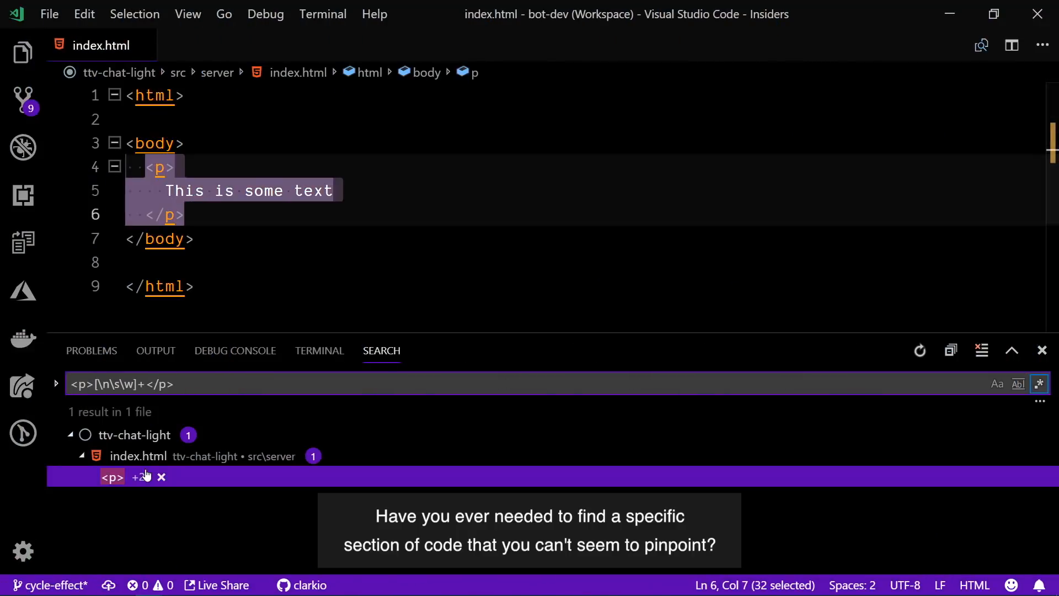
pyautogui.moveTo(161, 477)
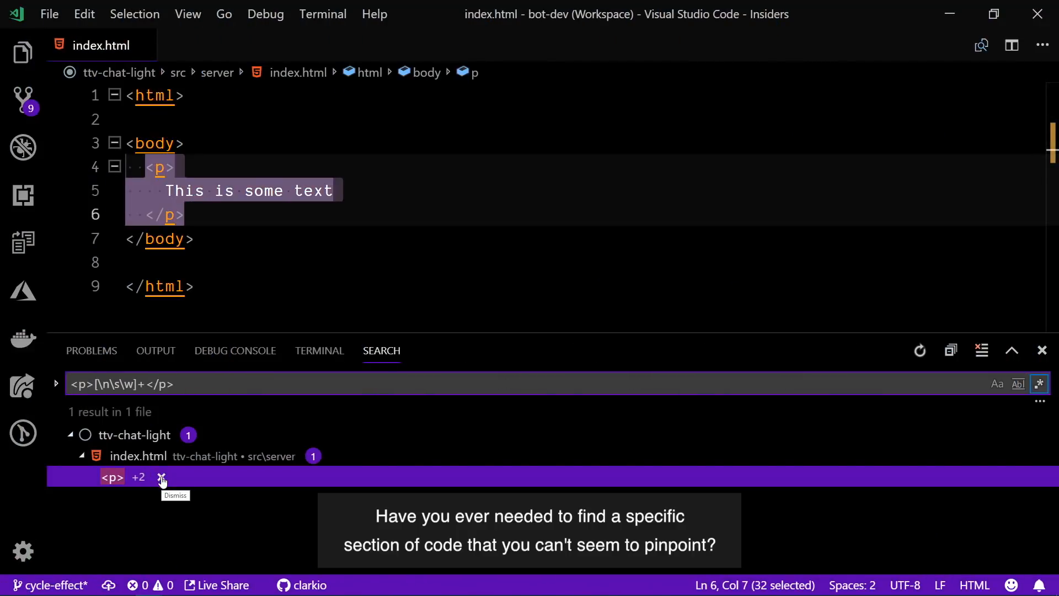
pyautogui.moveTo(303, 384)
pyautogui.write('search line numb')
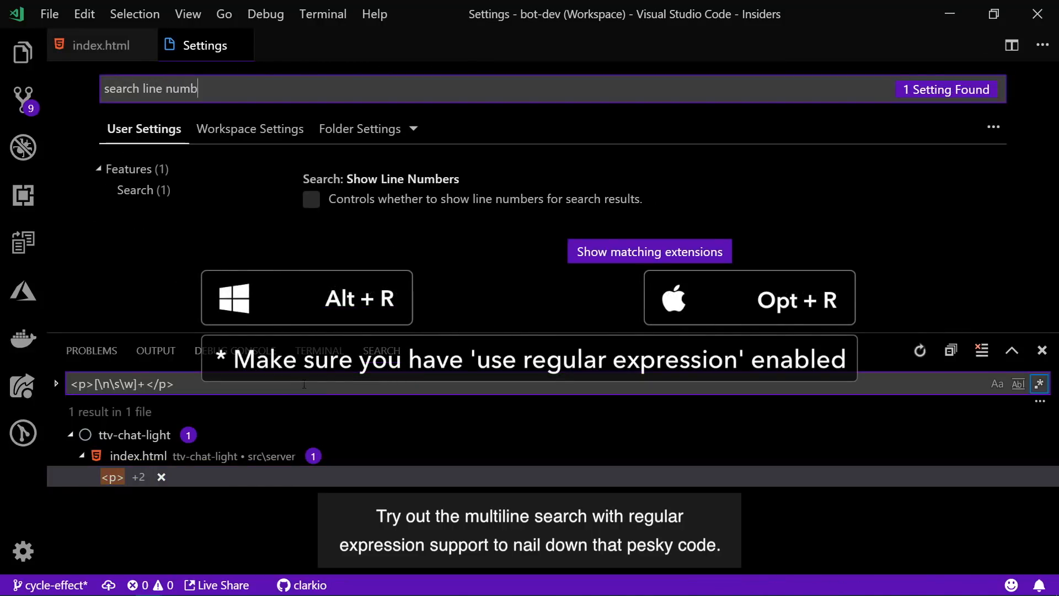
# - Enable Search: Show Line Numbers, then rerun the multiline regex <p>[\n\s\w]+</p> in index.html
pyautogui.click(311, 200)
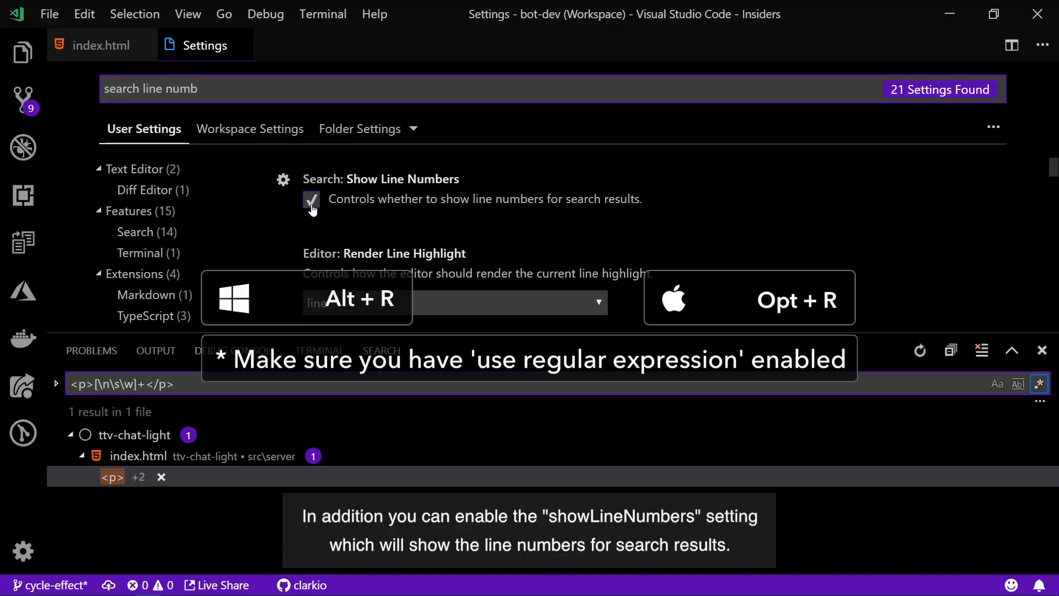
pyautogui.click(100, 44)
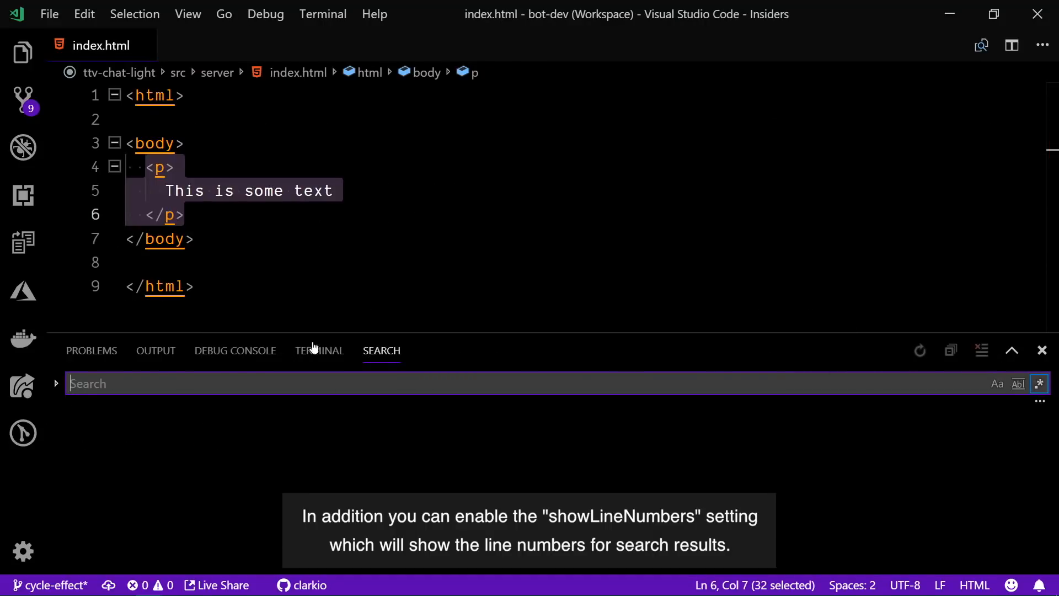
pyautogui.write('<p>[\\n\\s\\w]+</p>')
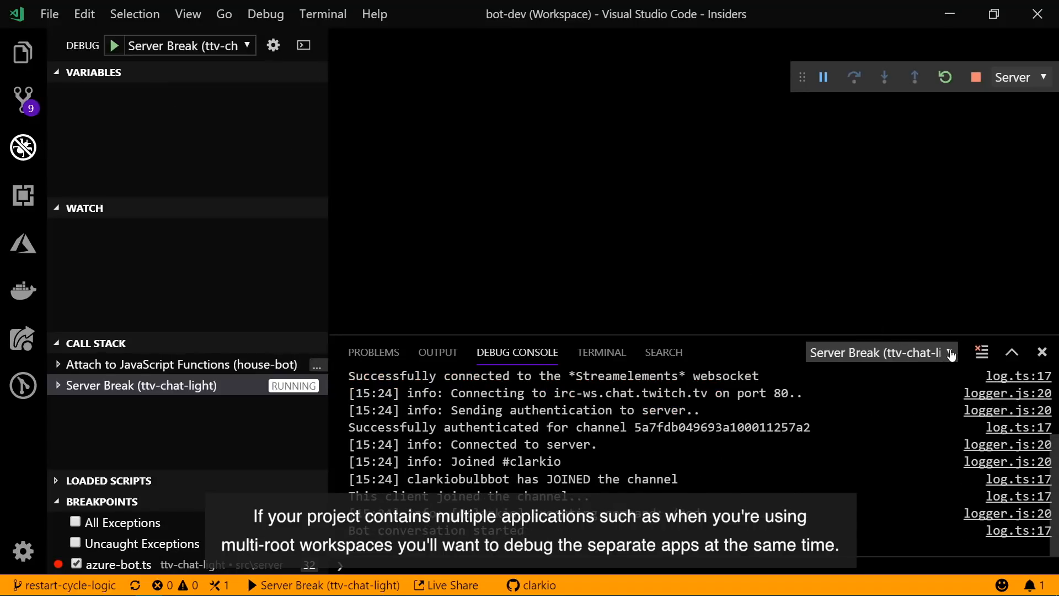
# - Switch the Debug Console to the Attach to JavaScript Functions (house-bot) session output
pyautogui.click(949, 352)
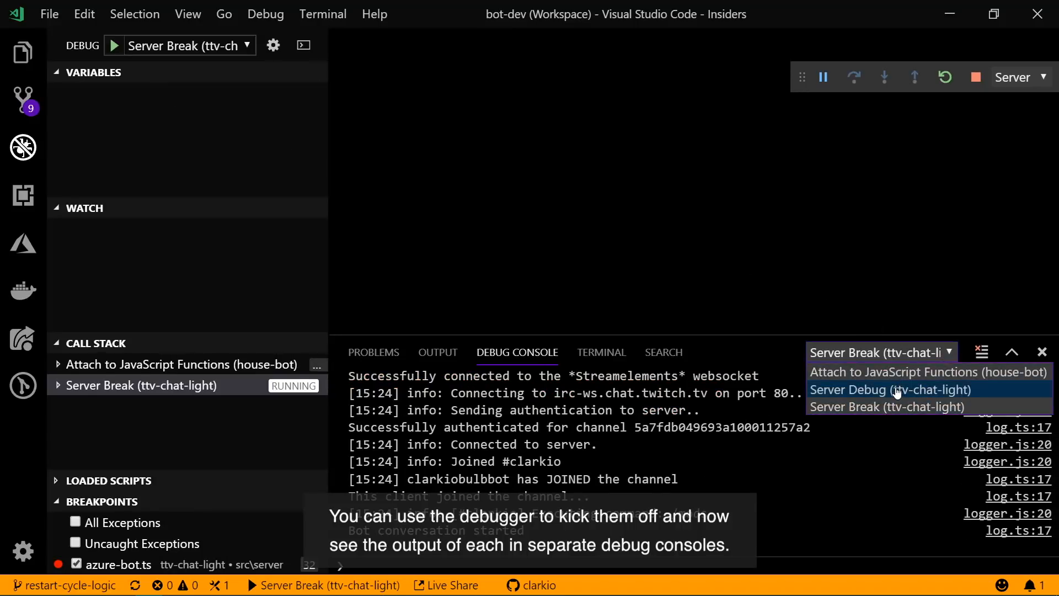
pyautogui.click(928, 372)
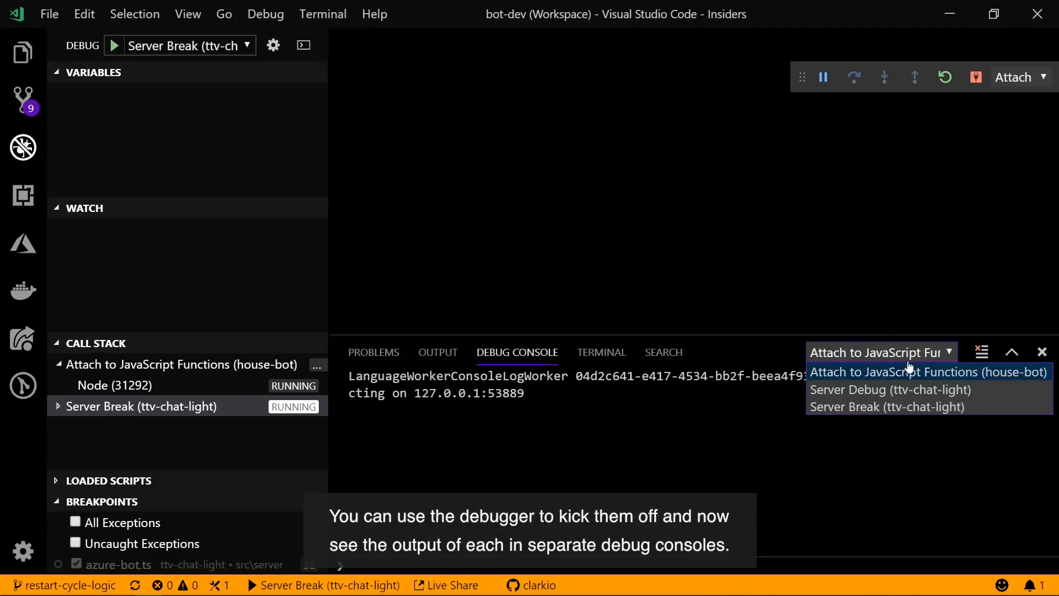
pyautogui.click(890, 389)
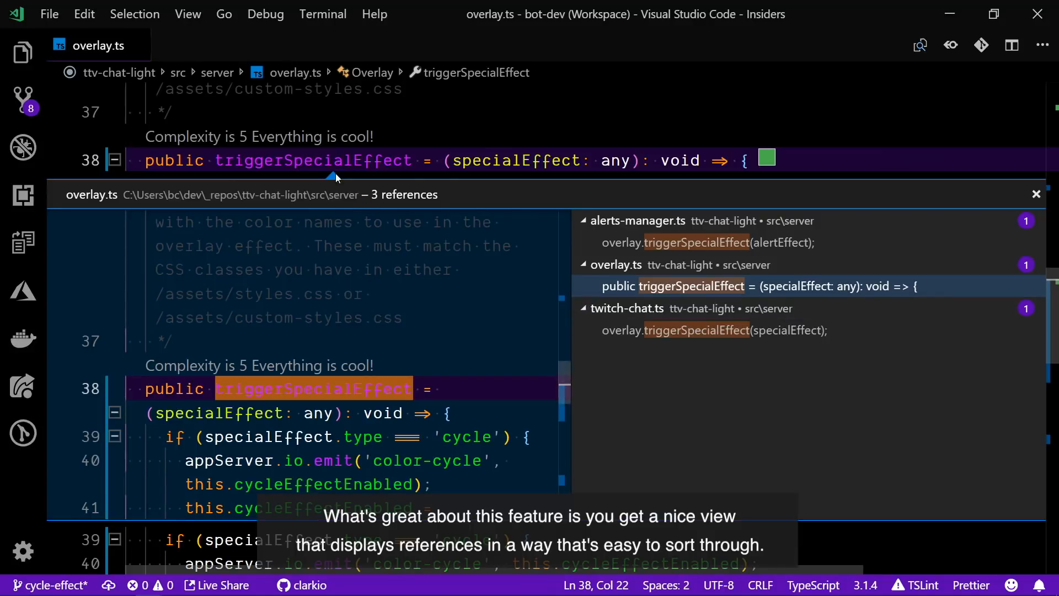
# - List all references to triggerSpecialEffect from overlay.ts via its context menu
pyautogui.rightClick(314, 389)
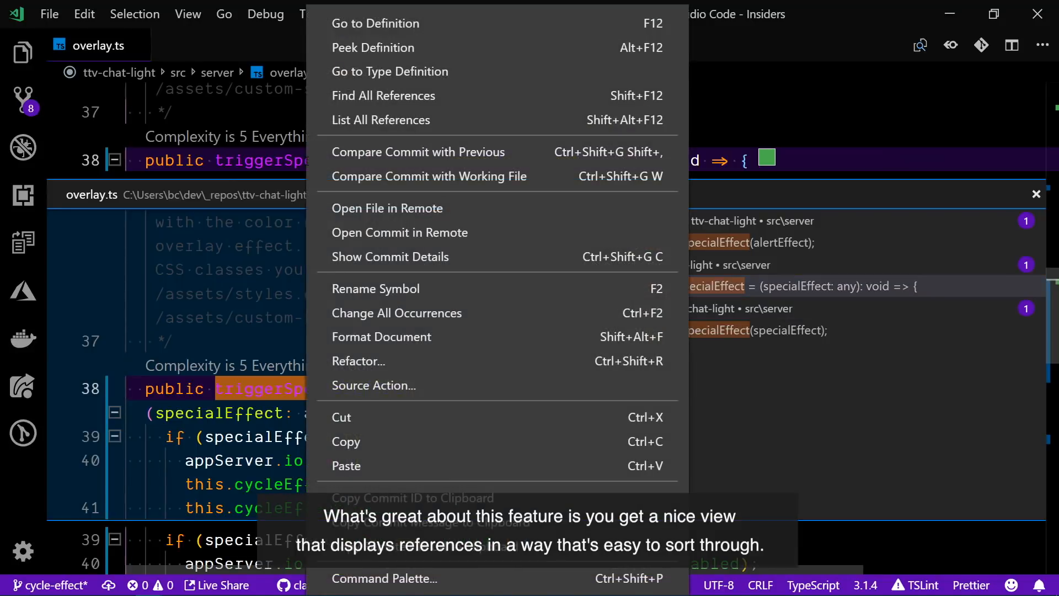
pyautogui.moveTo(380, 120)
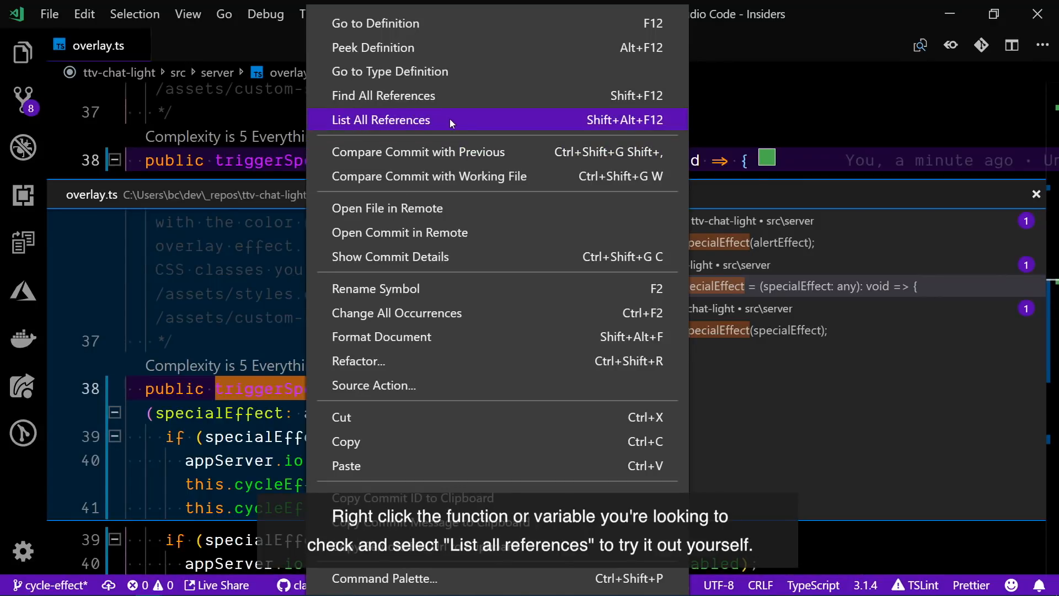
pyautogui.click(382, 120)
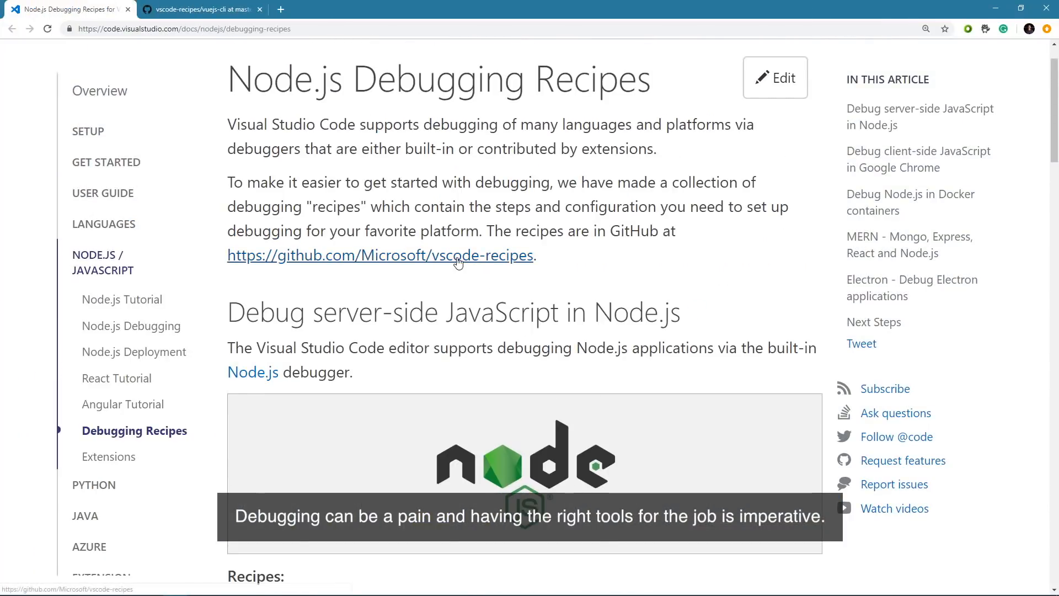
# - Go to the Microsoft/vscode-recipes GitHub repository and scroll to its README recipe list
pyautogui.click(381, 255)
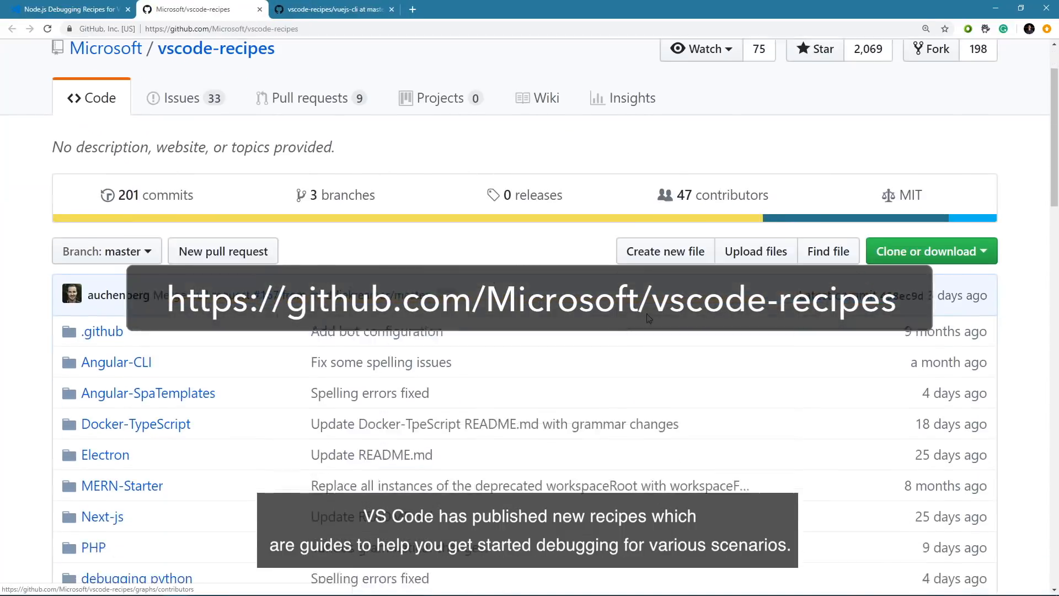
pyautogui.scroll(-3)
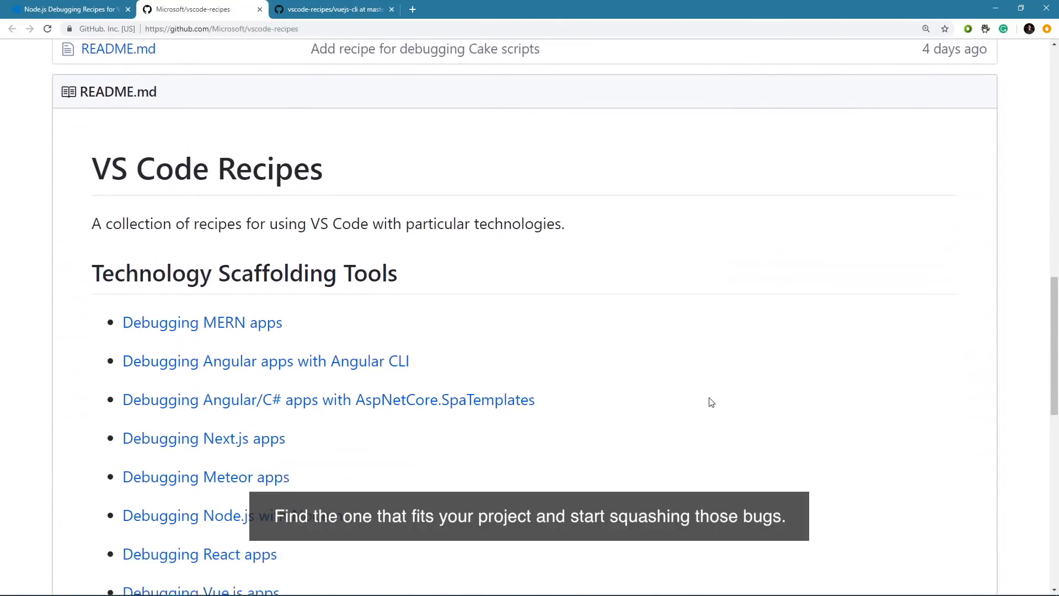
pyautogui.scroll(-3)
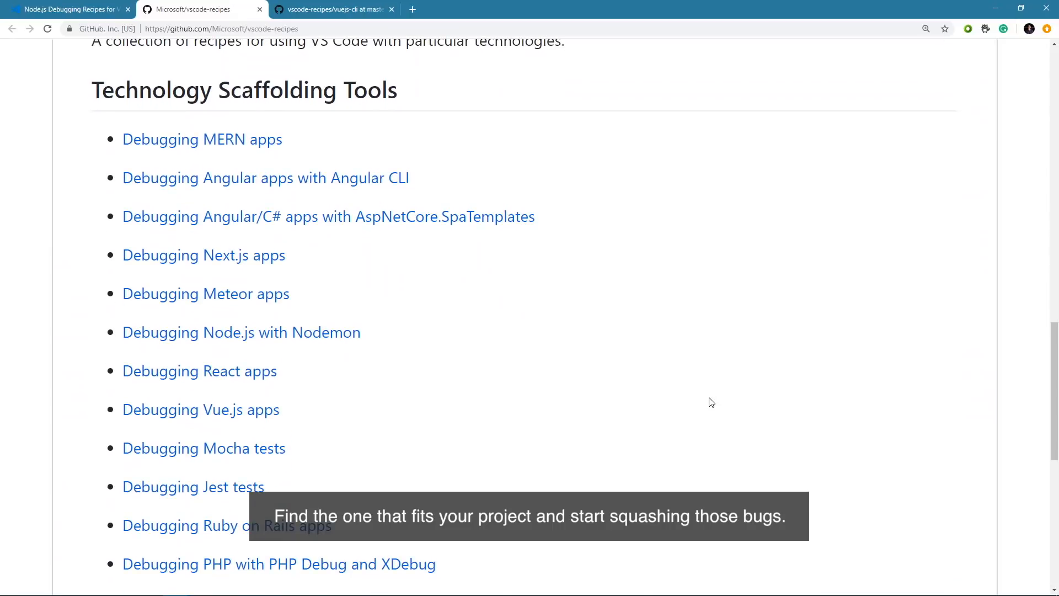